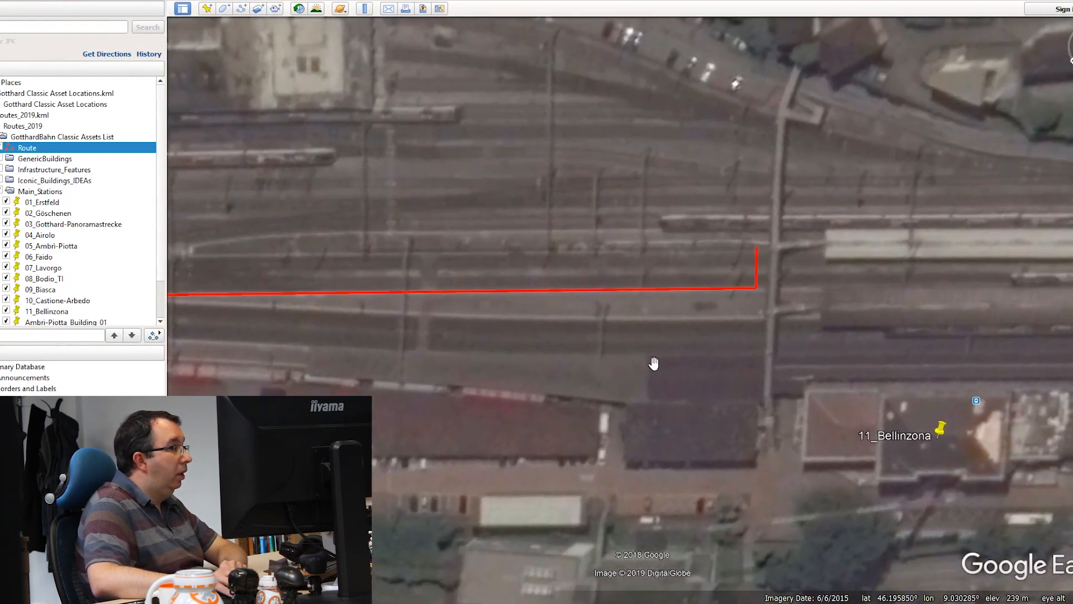
# Reload the scene's changed assets so the exported station platform appears with the ruler and scale figure
pyautogui.moveTo(654, 364); pyautogui.dragTo(601, 349)
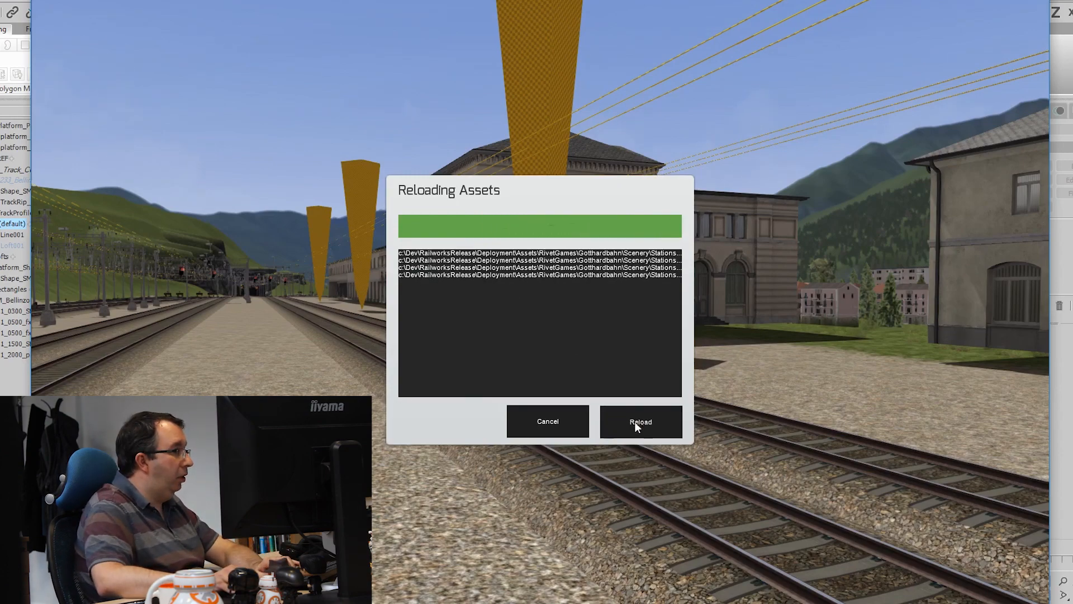
pyautogui.click(639, 422)
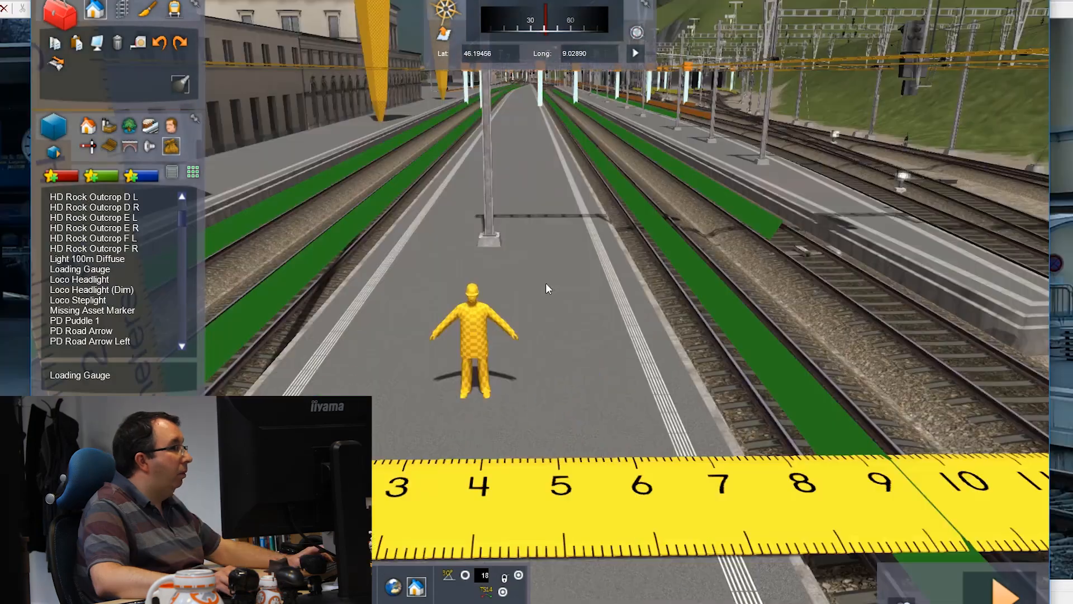
# Select the Loading Gauge asset from the asset list as the next item to place
pyautogui.click(80, 269)
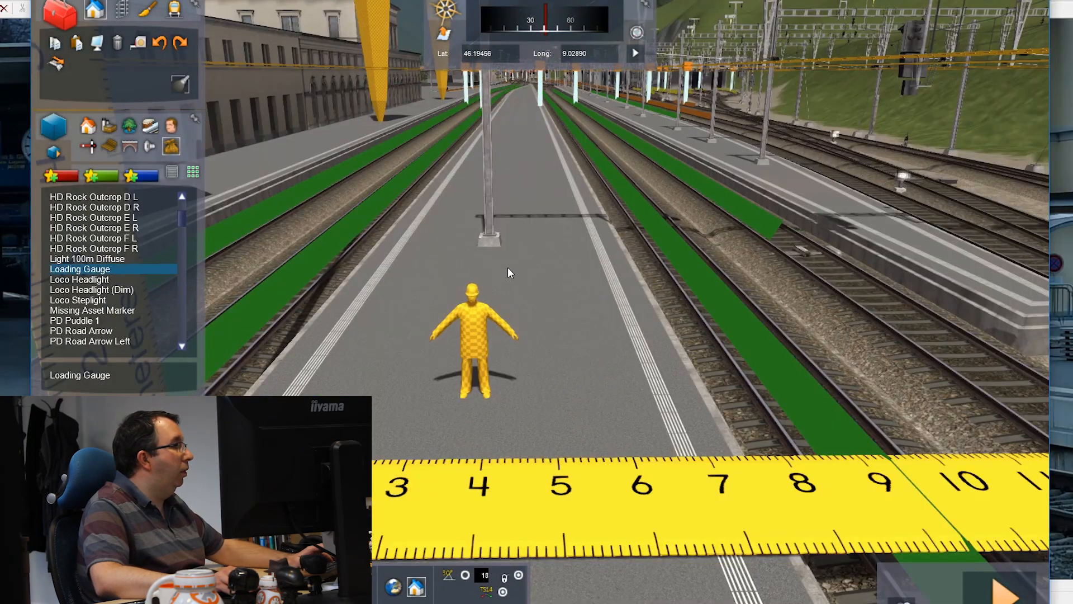